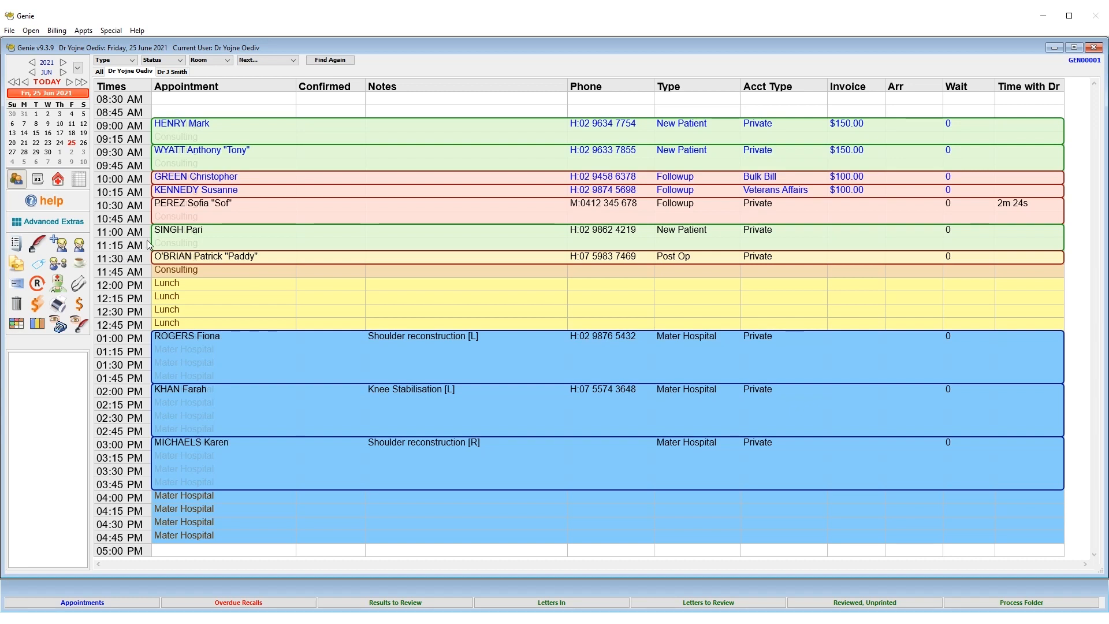
click(213, 209)
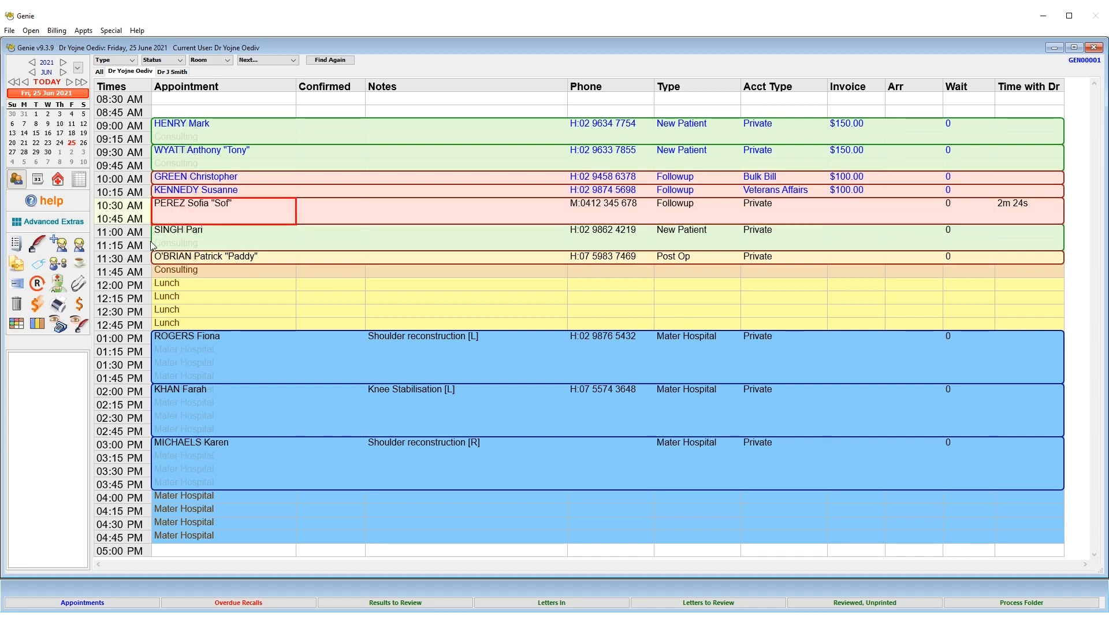
double_click(205, 204)
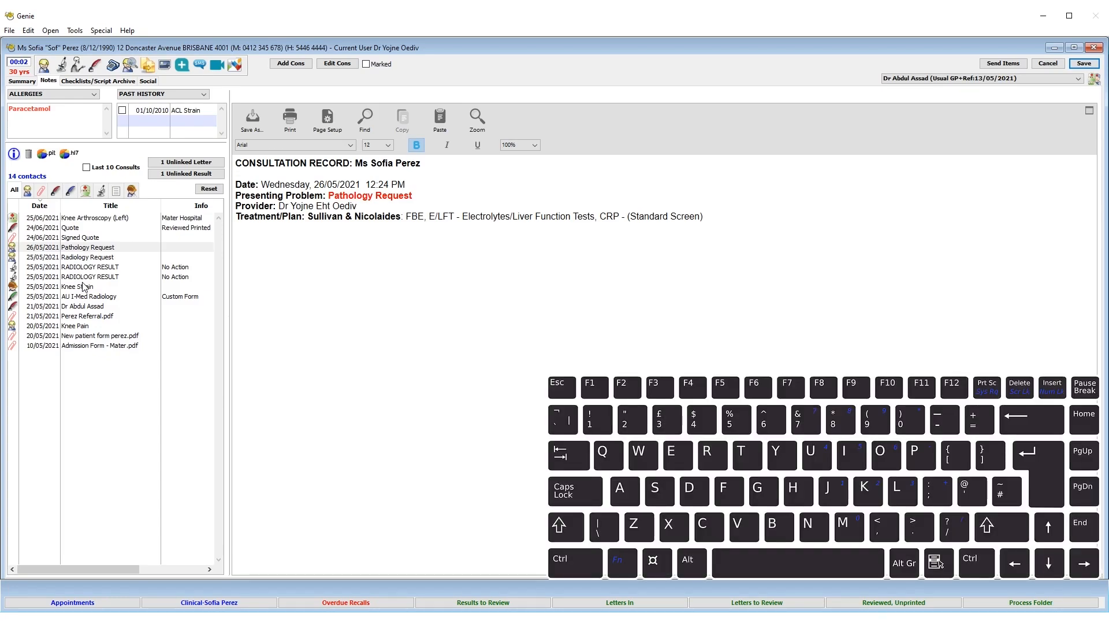
key(ctrl+k)
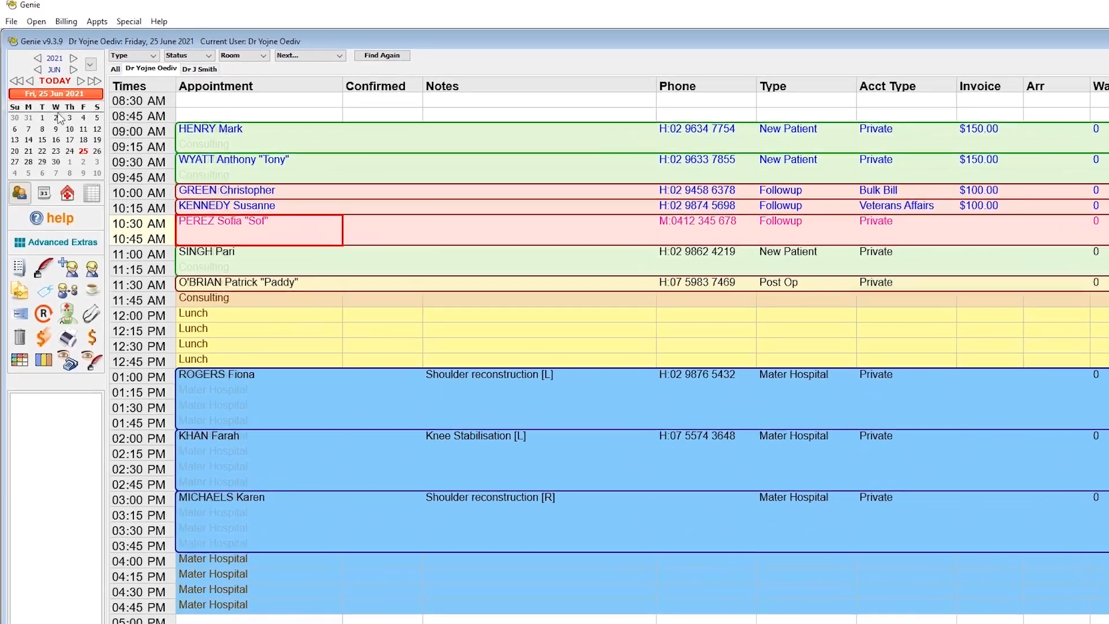
click(42, 9)
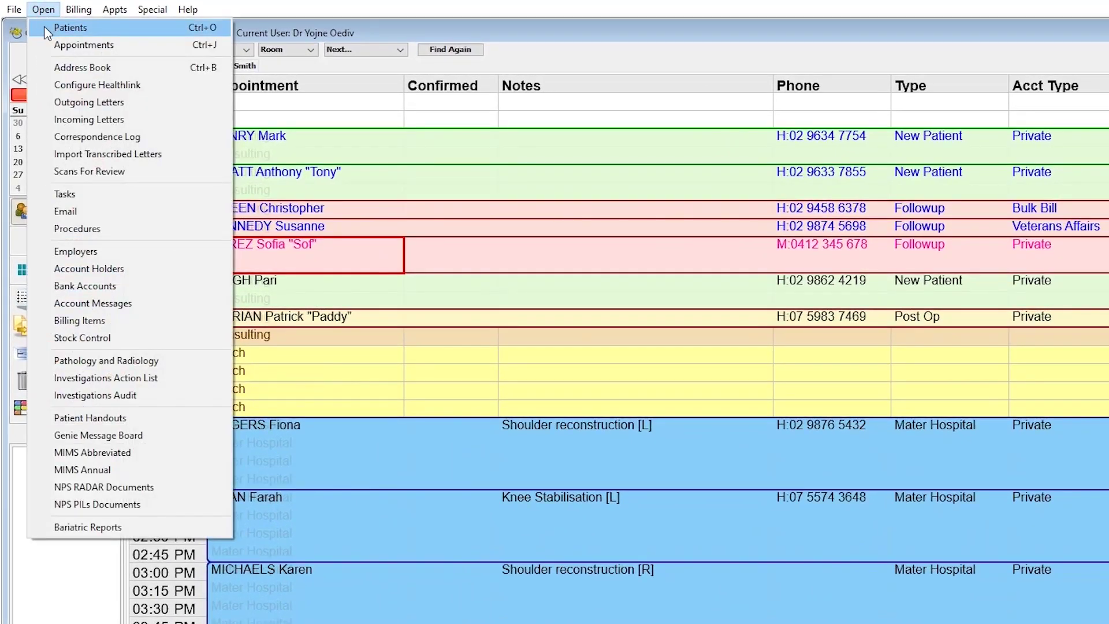
click(70, 26)
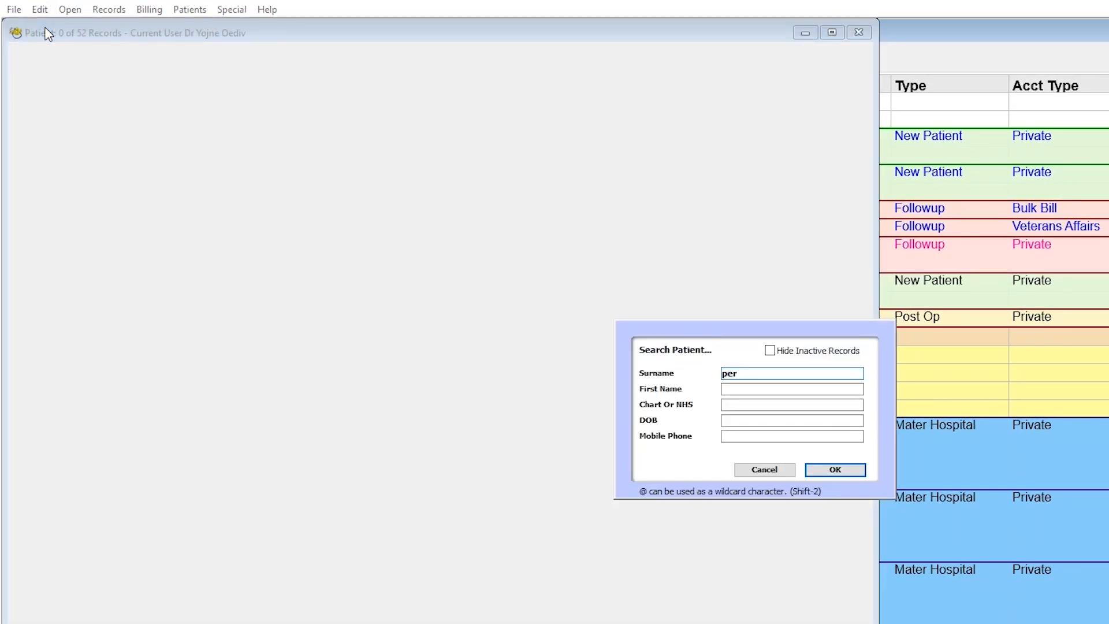
click(834, 470)
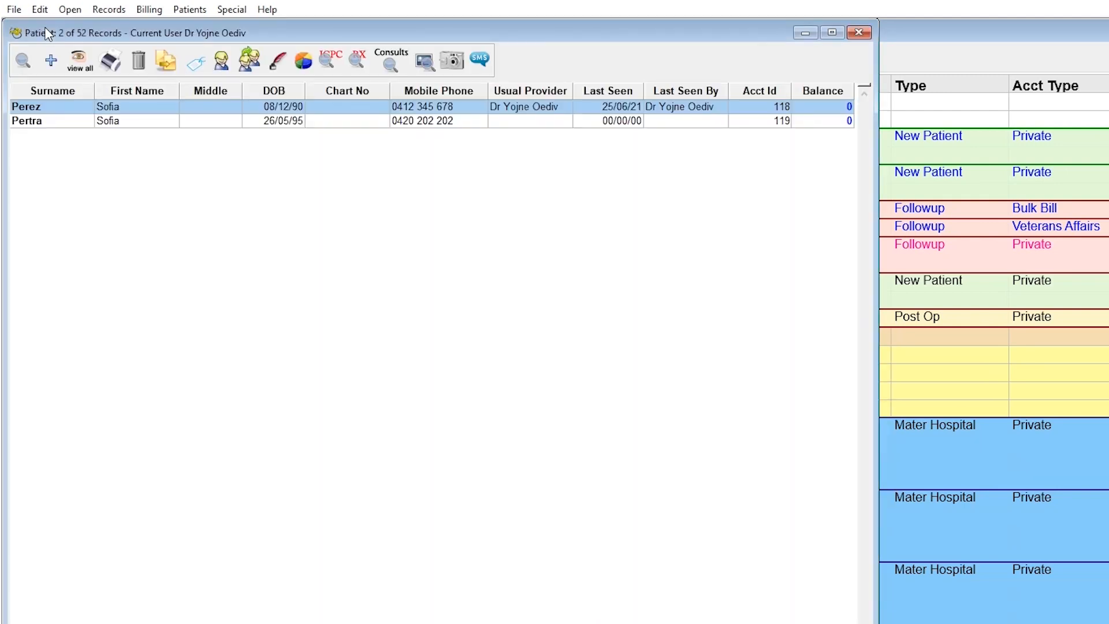
double_click(53, 107)
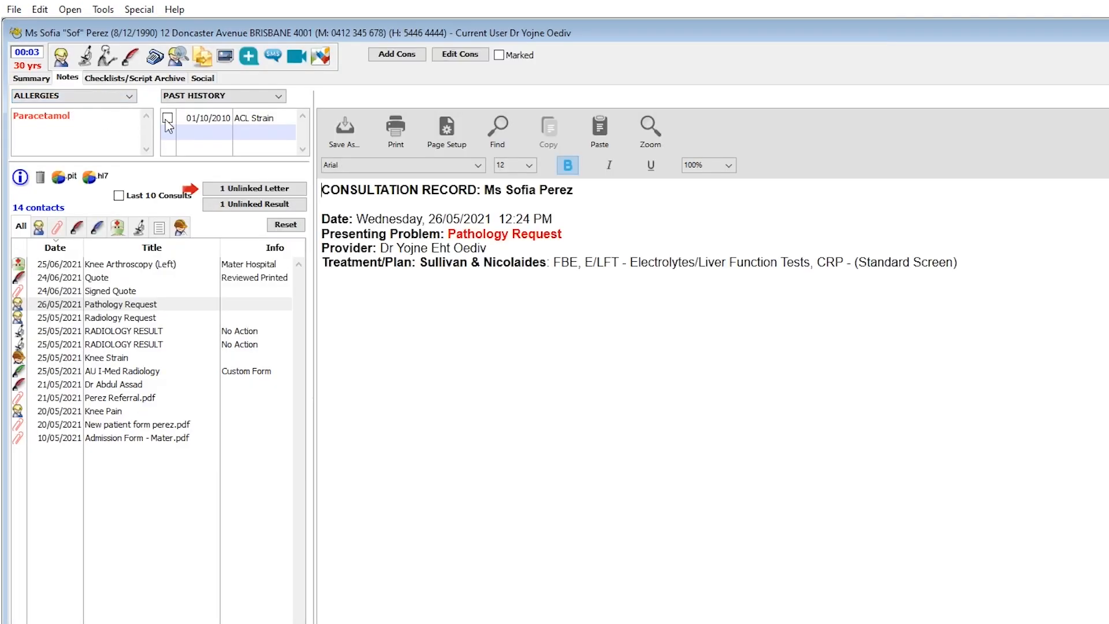
Step: Start a new consultation with Observations chosen as the presenting problem
click(396, 54)
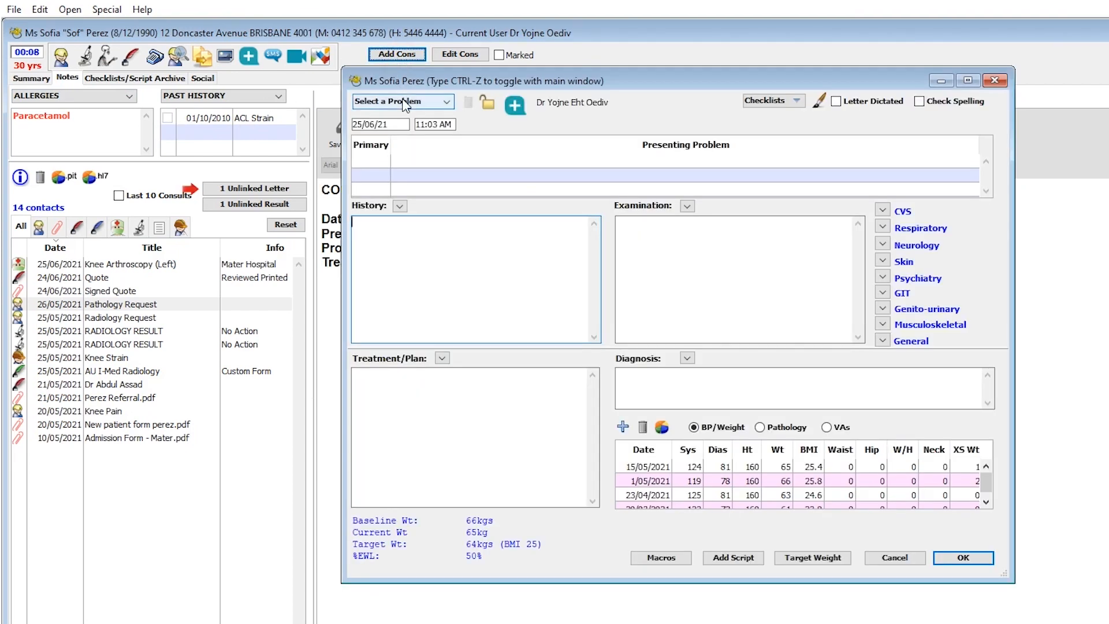
click(401, 101)
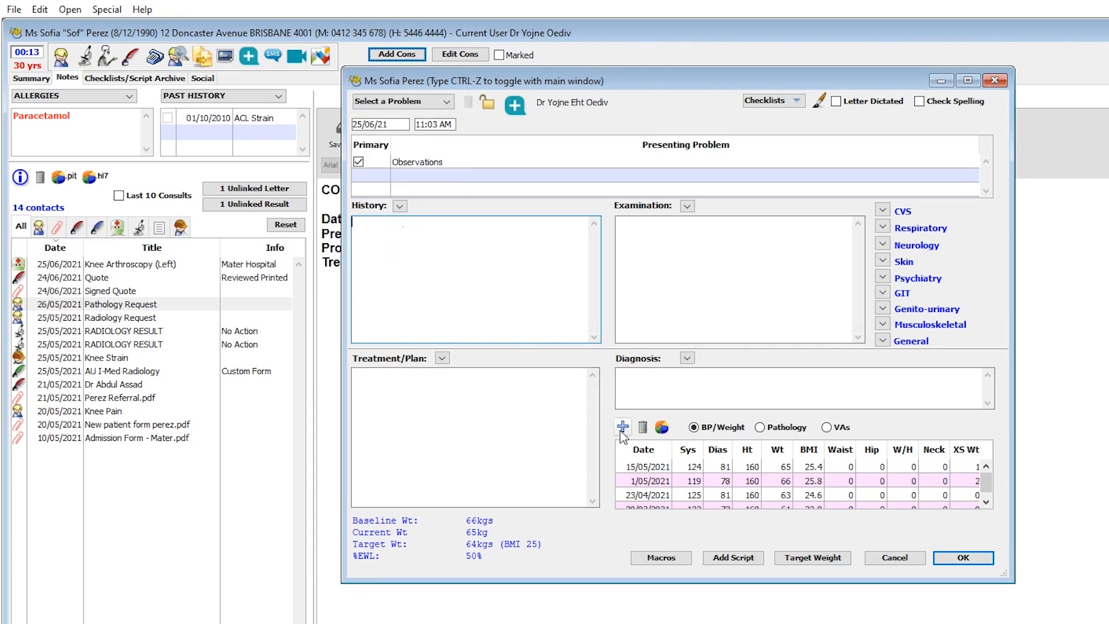
Step: Record a 20/06/2021 observation of BP 121/81, weight 66 kg and save the consultation
click(621, 427)
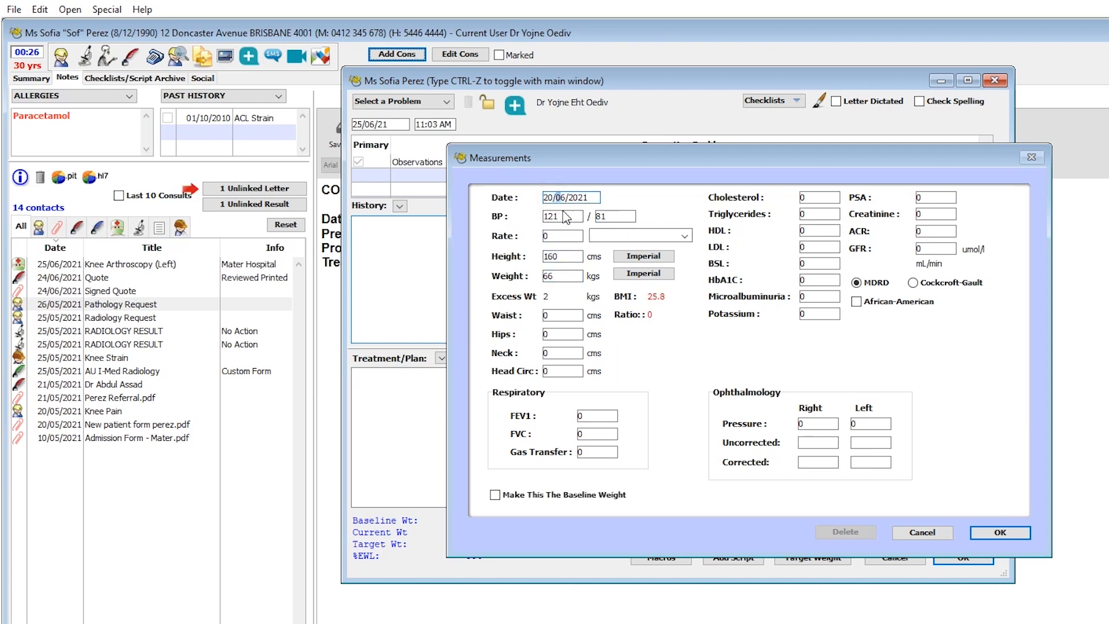
click(999, 532)
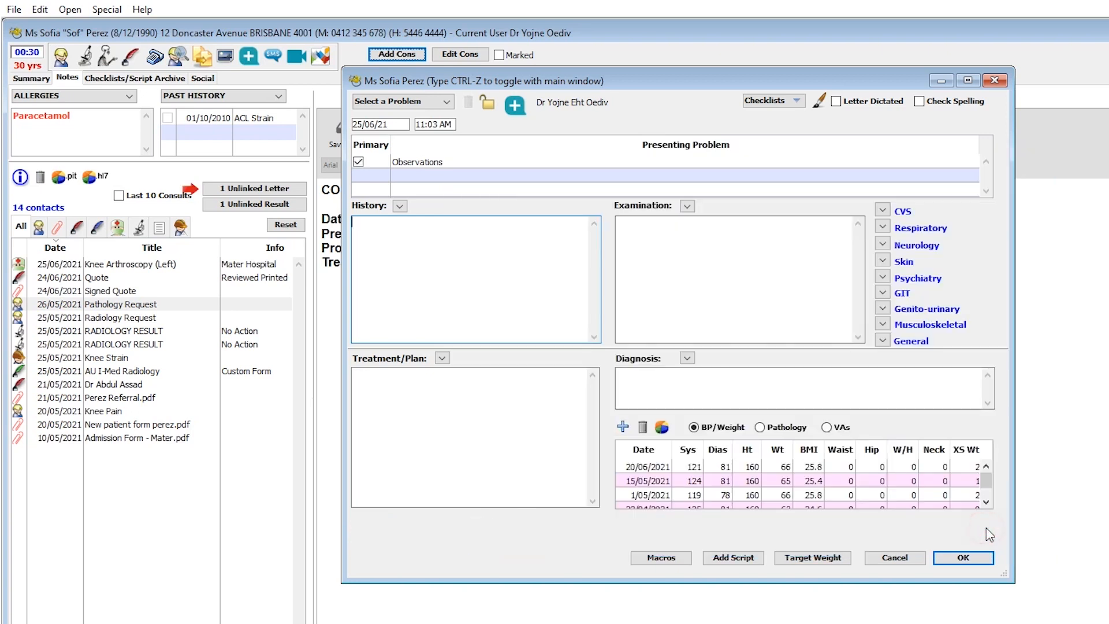
mouse_move(991, 518)
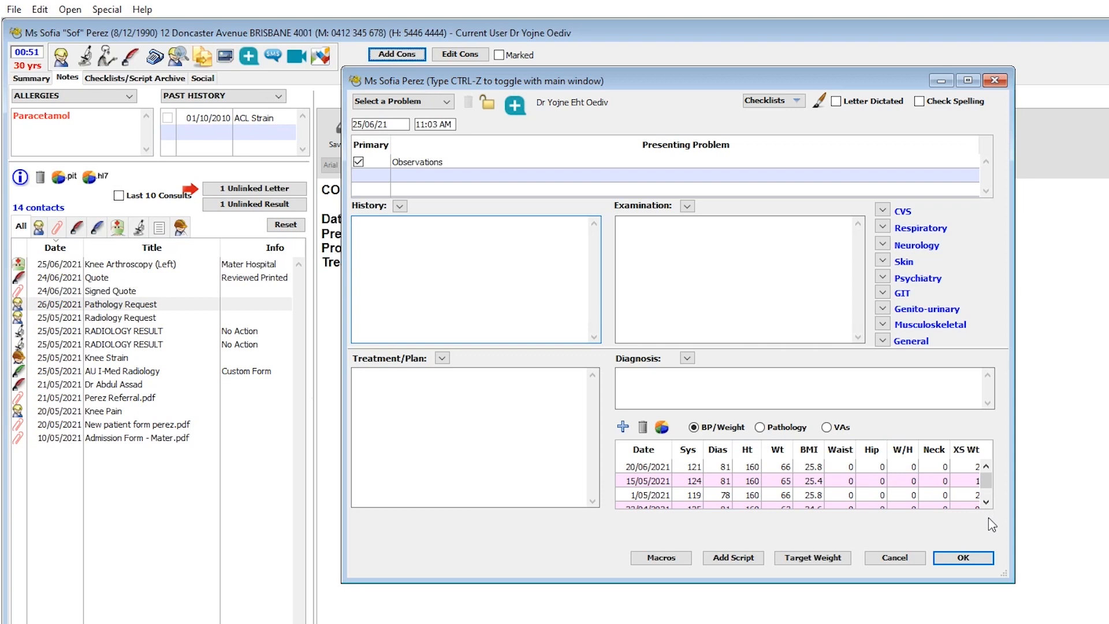
click(962, 557)
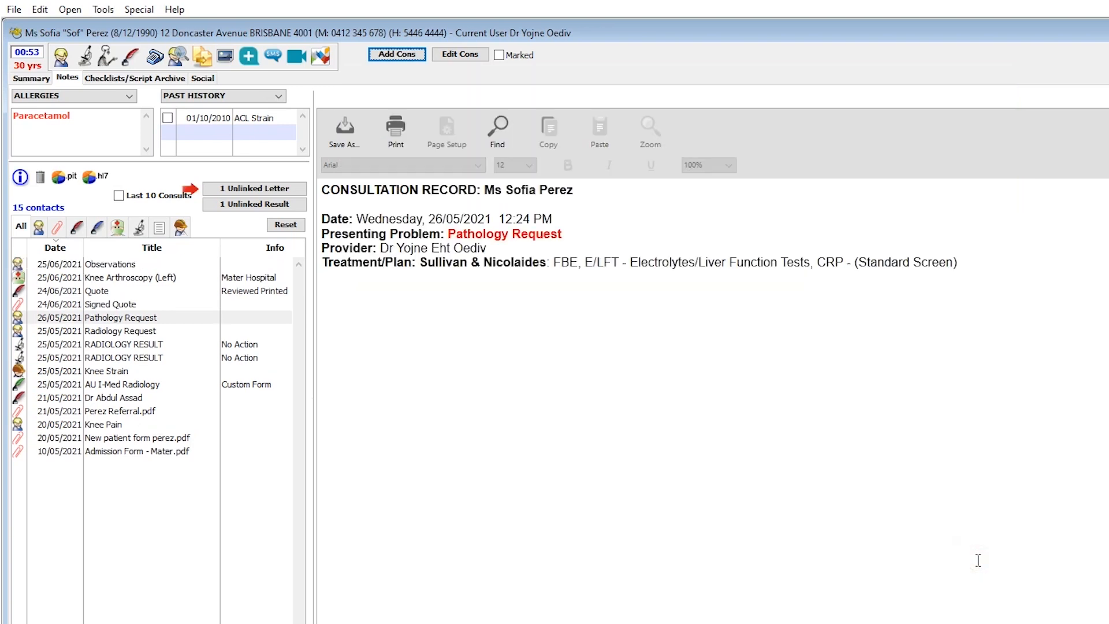
click(121, 317)
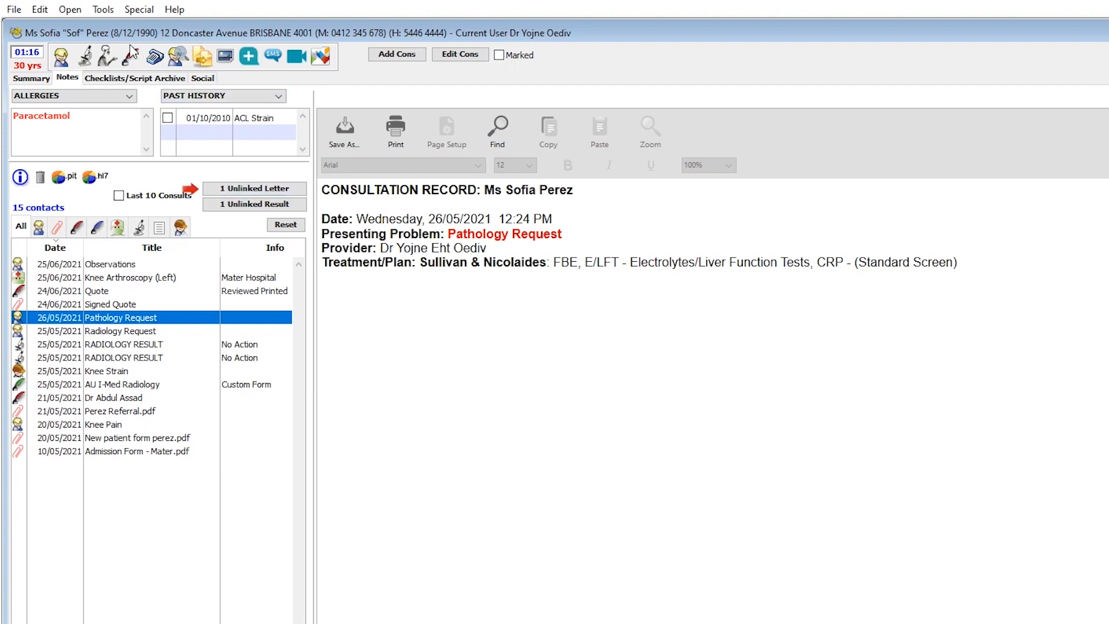
Step: Add a 25/06/2021 measurement directly via Tools with weight 66 kg alongside BP 124/83, height 160 cm
click(103, 9)
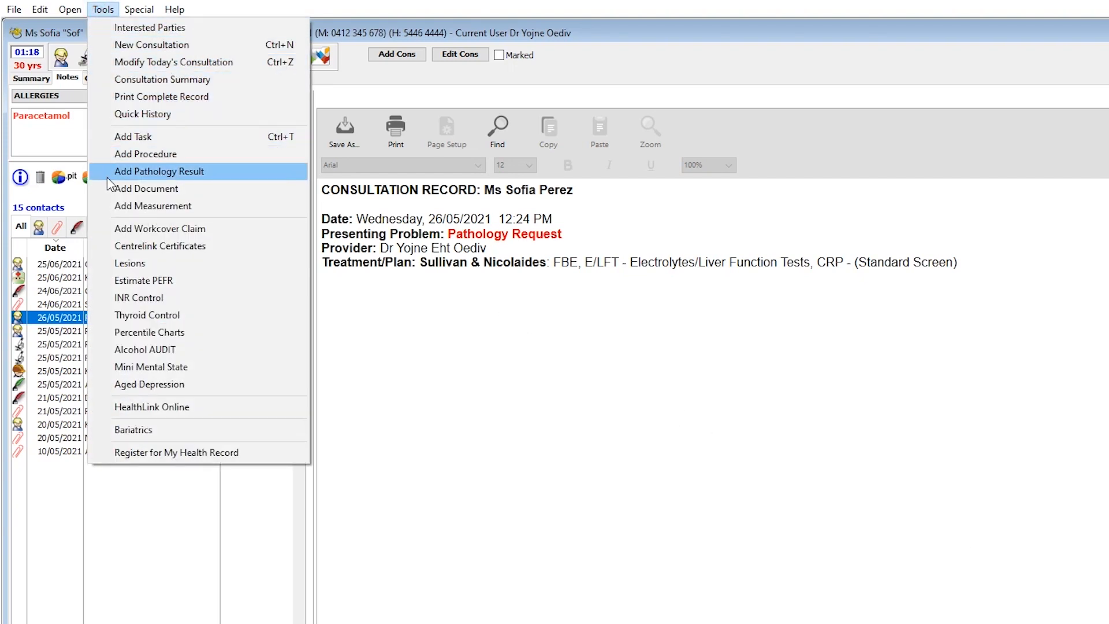
click(153, 206)
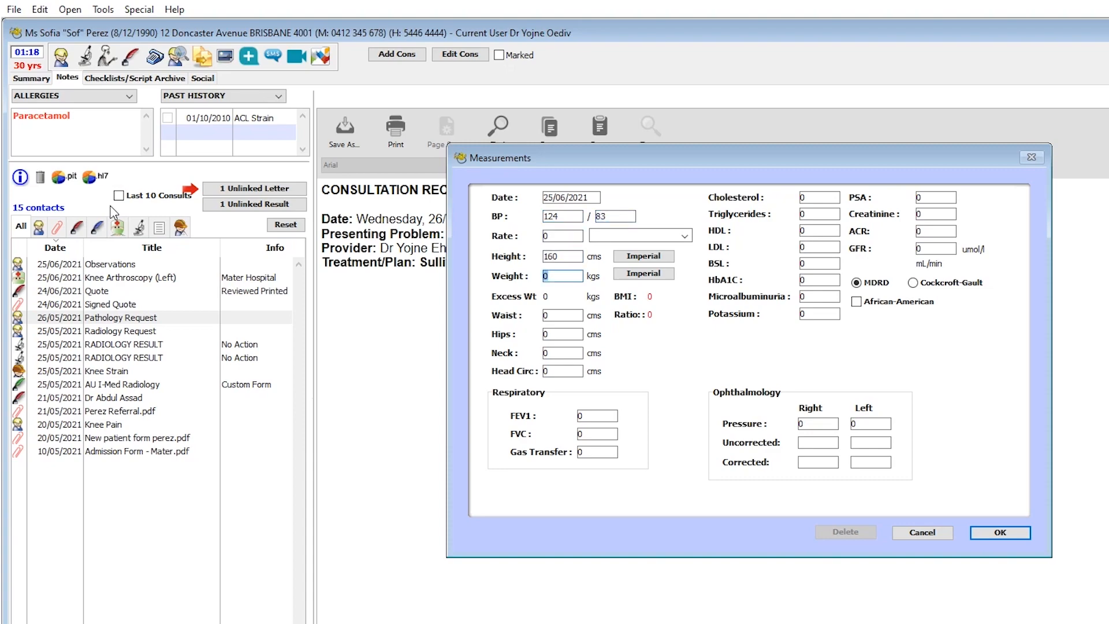
text(66)
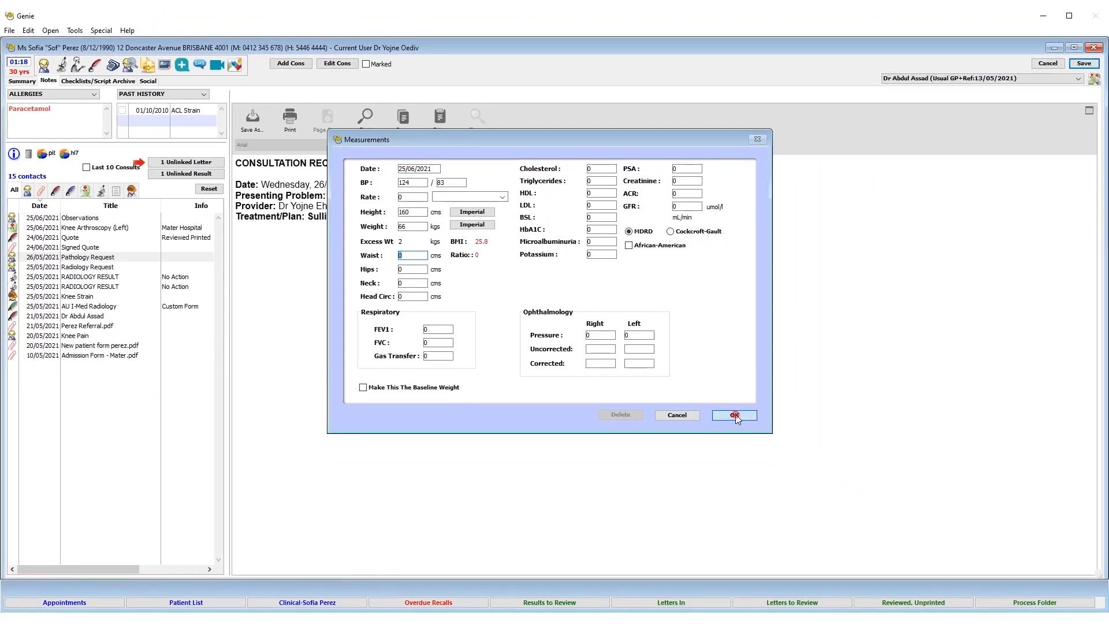
click(734, 415)
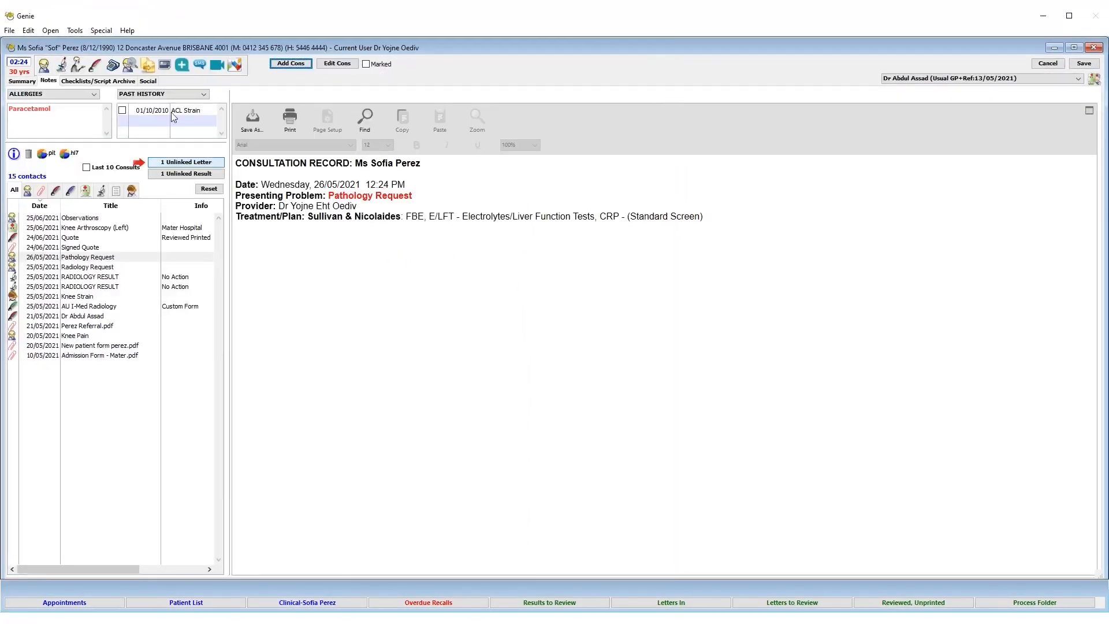
click(74, 30)
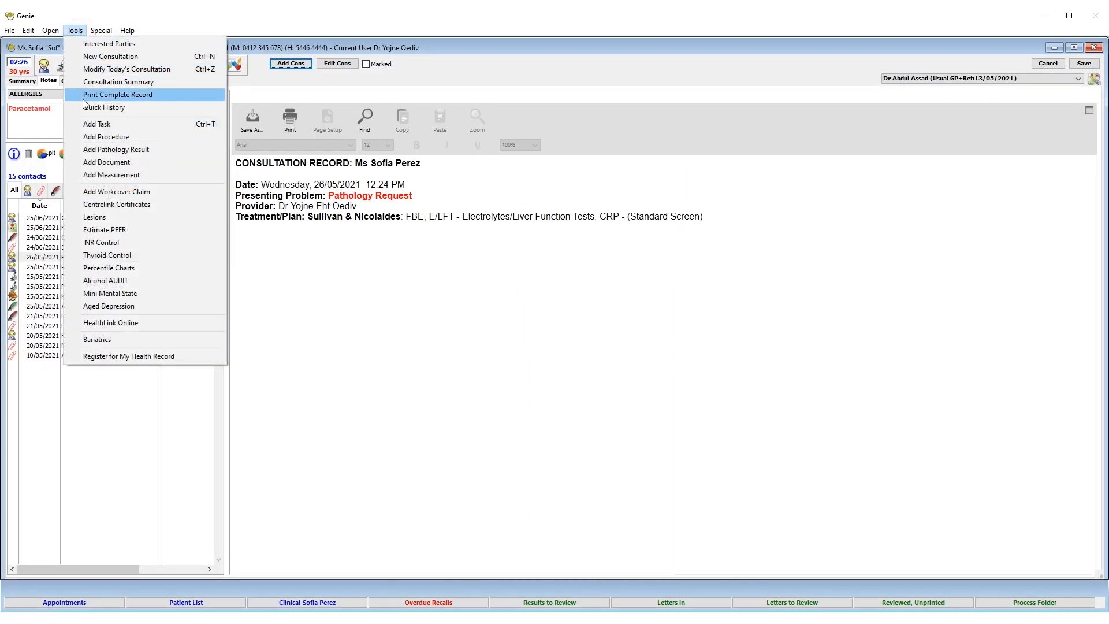
click(117, 94)
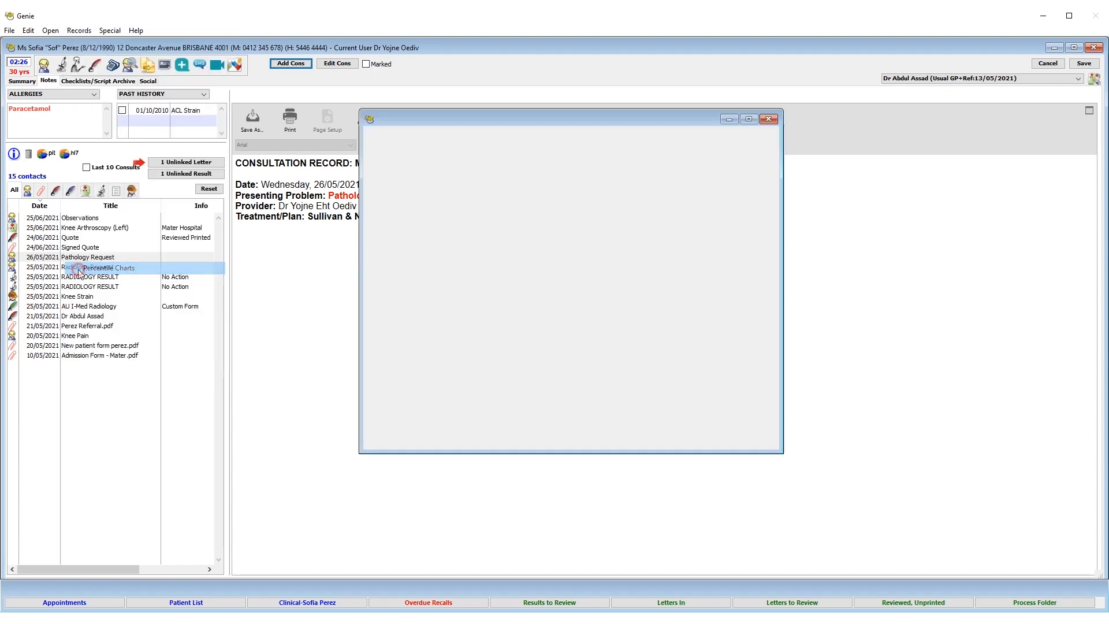